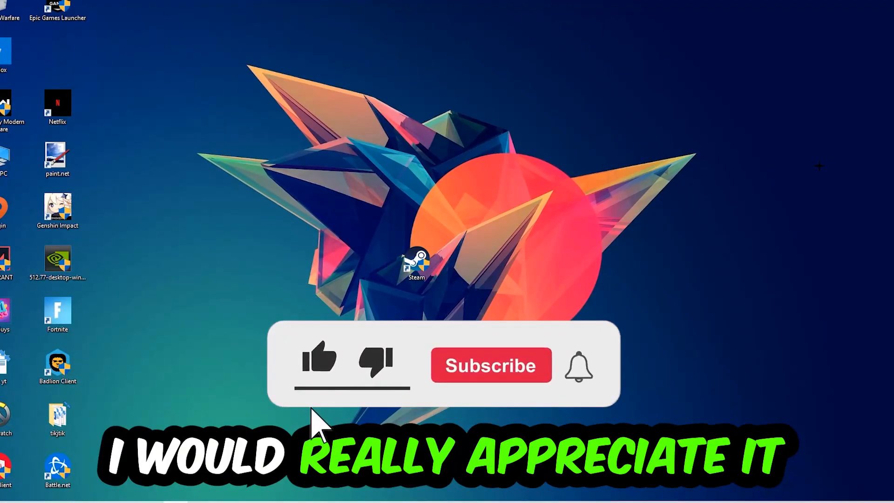
Launch a fresh Command Prompt window via the Run dialog (Win+R)
left_click(319, 363)
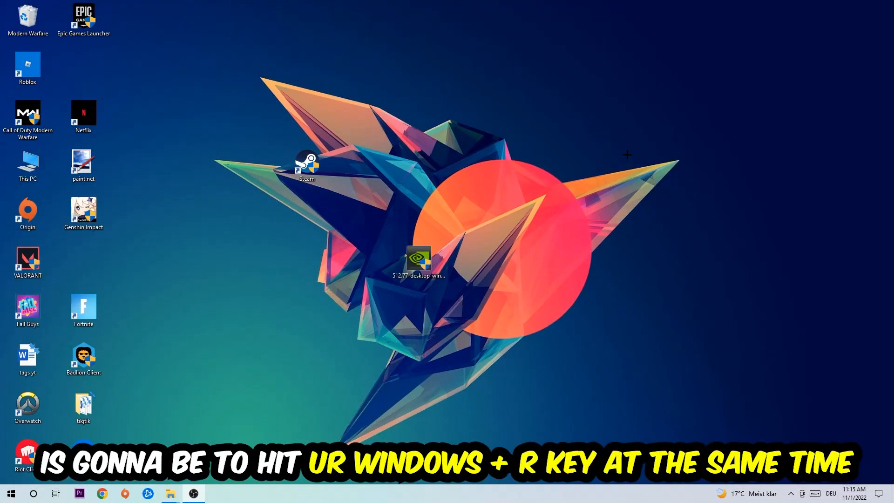
key("win+r")
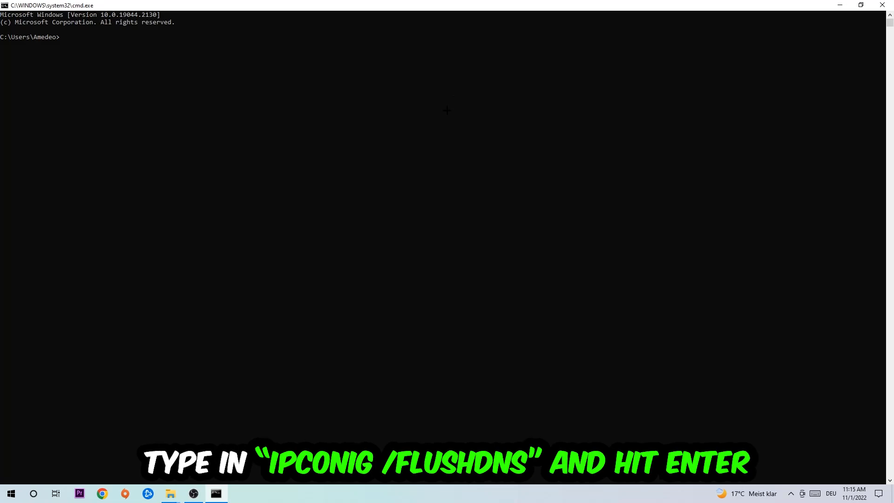
Flush the DNS resolver cache with ipconfig /flushdns and close Command Prompt
type("ipcon")
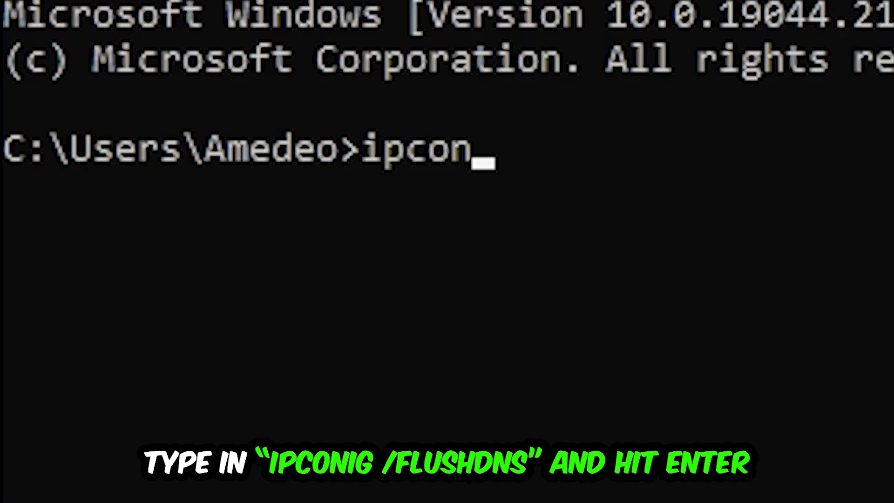
type("fig /flushdns")
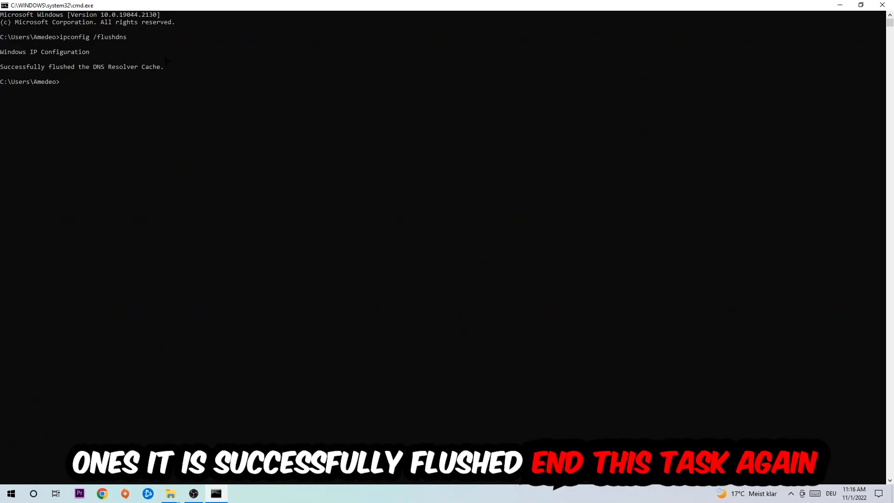
left_click(882, 6)
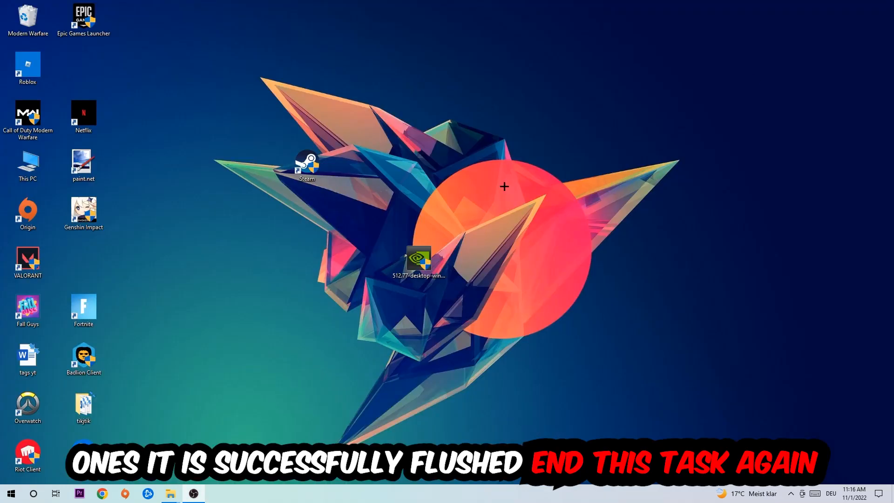
Reach the Network and Sharing Center from Start > Settings > Network & Internet
left_click(11, 494)
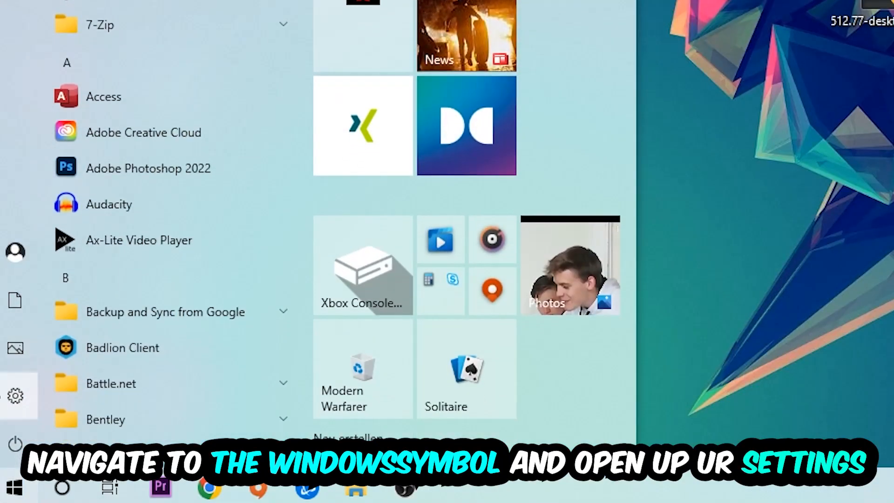
left_click(15, 396)
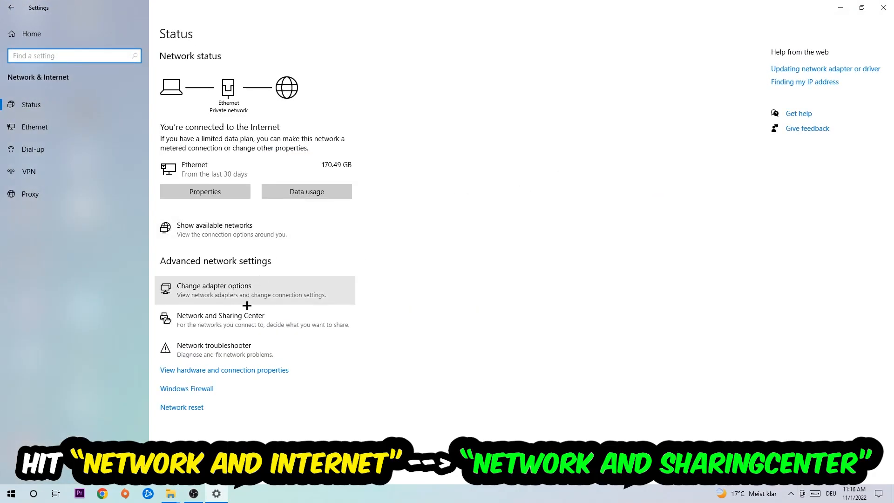
left_click(221, 319)
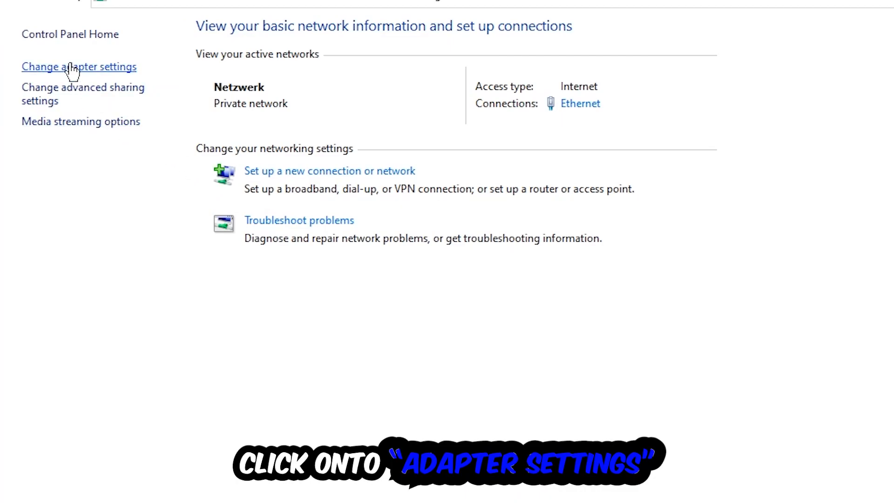
Show the Network Connections list with the Intel Ethernet I219-V and two VMware adapters
left_click(78, 67)
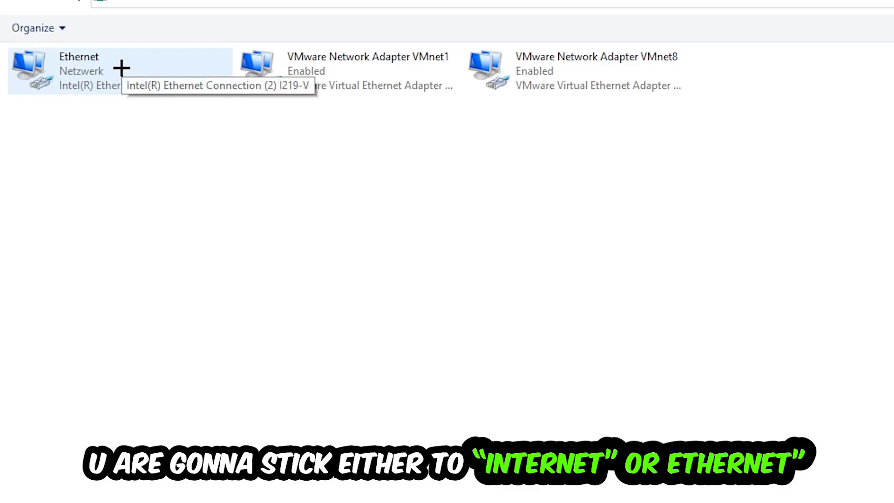
mouse_move(119, 67)
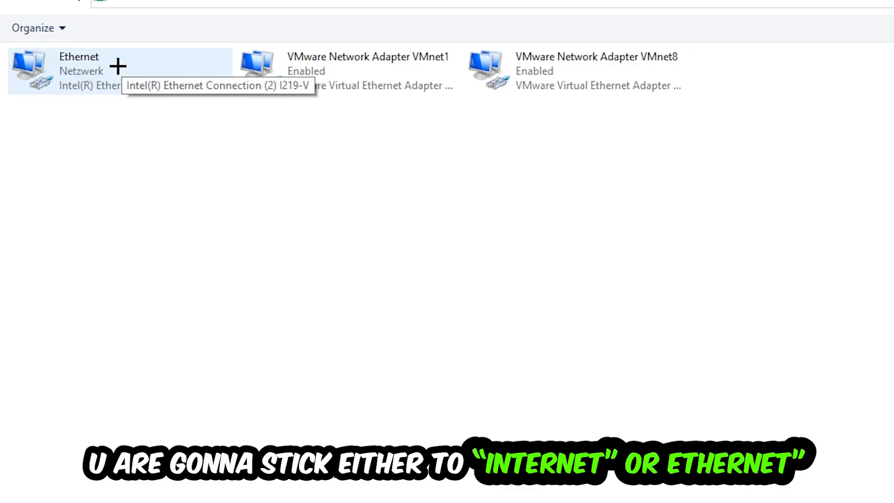